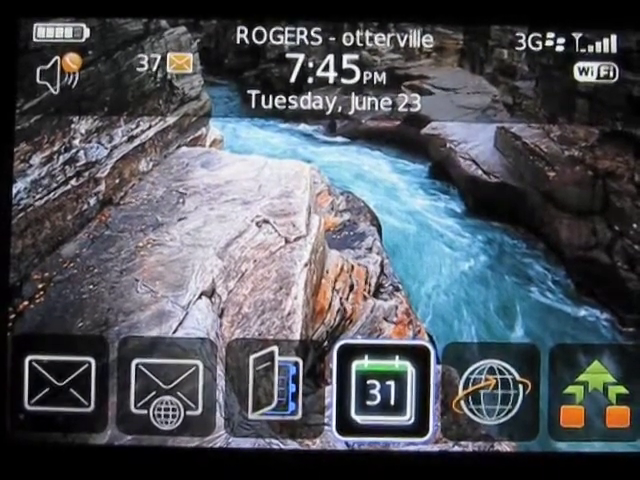
# Show the week of June 16, 2009 in BlackBerry Calendar week view
pyautogui.click(382, 390)
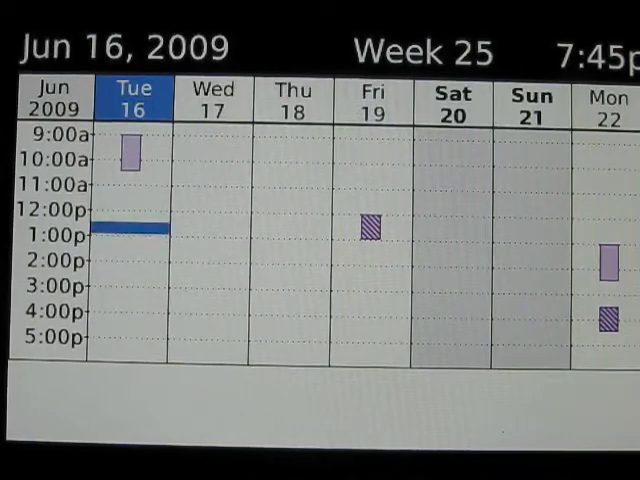
# Make the Repair Server appointment a 1.5-hour time entry with activity Service
pyautogui.click(130, 156)
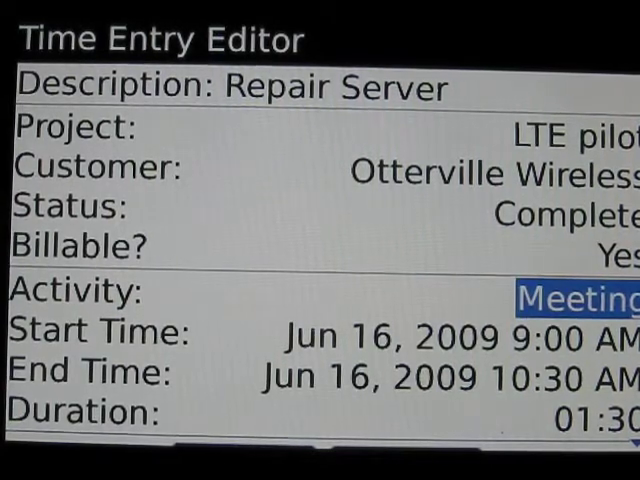
pyautogui.click(560, 290)
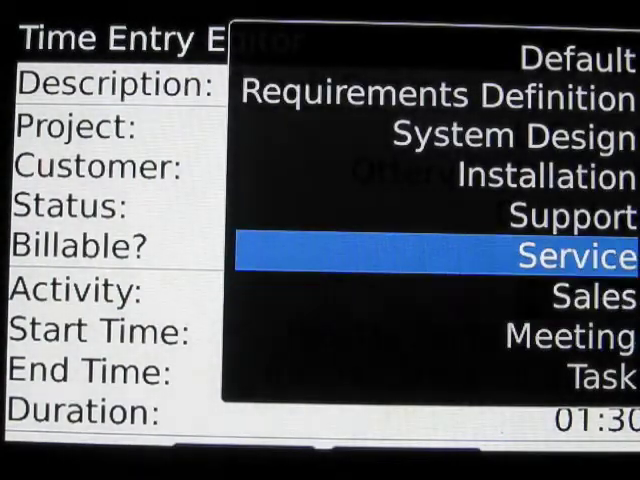
pyautogui.click(576, 256)
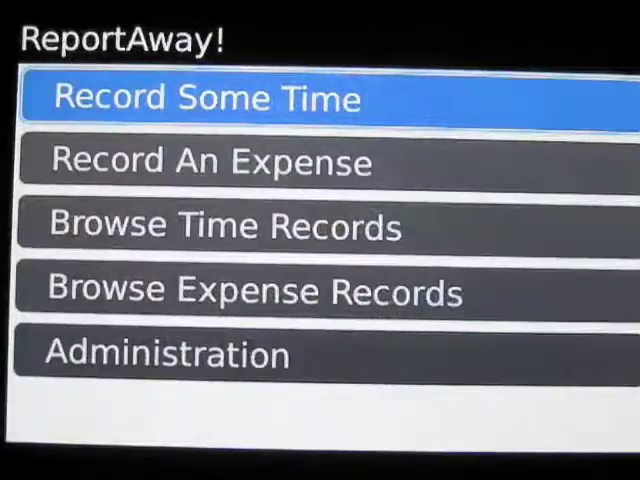
# Email the time record report, accepting the data charge warning
pyautogui.click(224, 224)
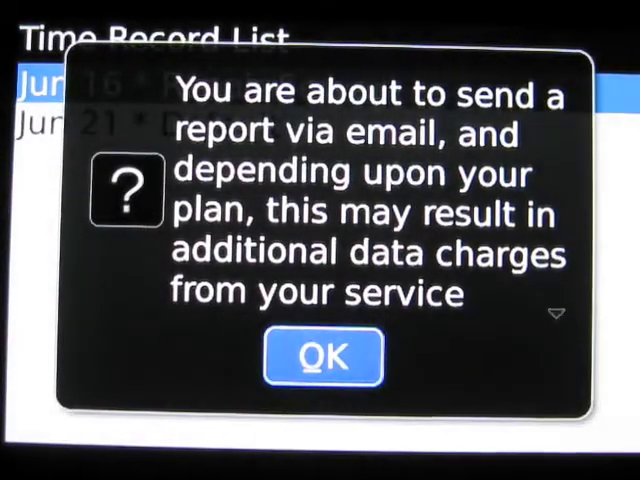
pyautogui.click(322, 356)
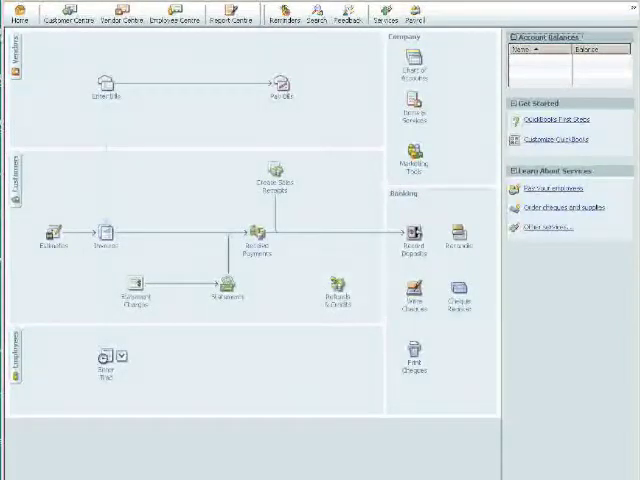
# Import the ReportAway Export IIF file into the QuickBooks company file
pyautogui.click(16, 14)
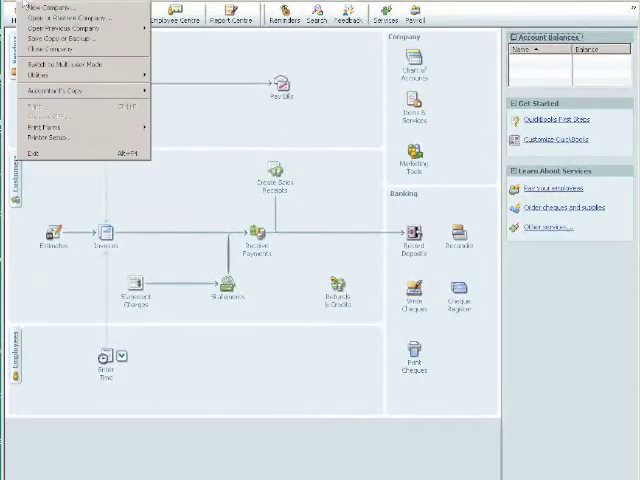
pyautogui.click(36, 76)
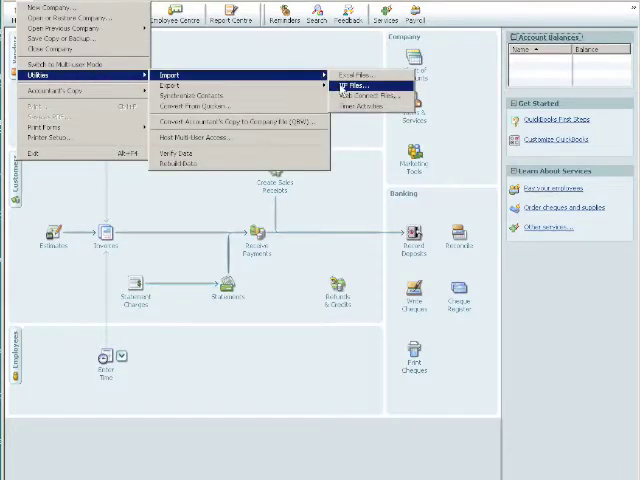
pyautogui.click(360, 84)
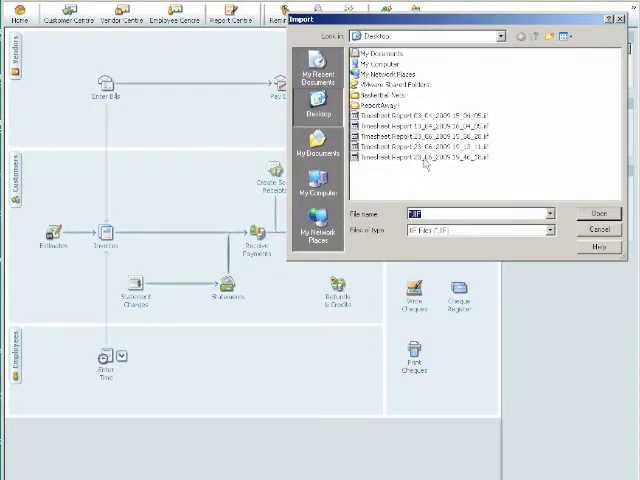
pyautogui.click(440, 156)
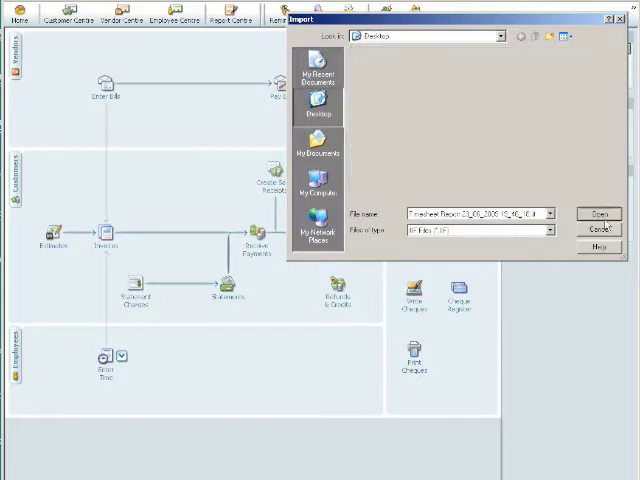
pyautogui.click(598, 212)
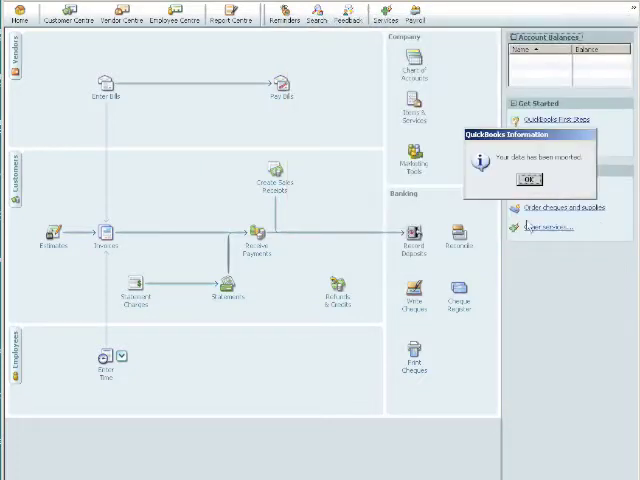
pyautogui.click(528, 180)
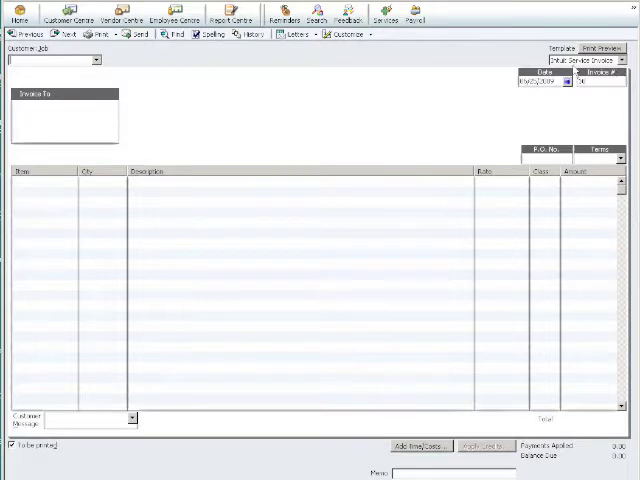
# Invoice the Otterville Wireless LTE pilot job for the Repair Server billable time and save it
pyautogui.click(96, 60)
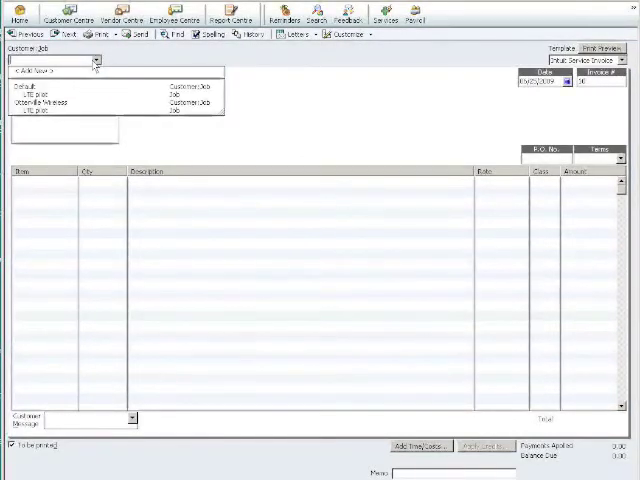
pyautogui.click(44, 110)
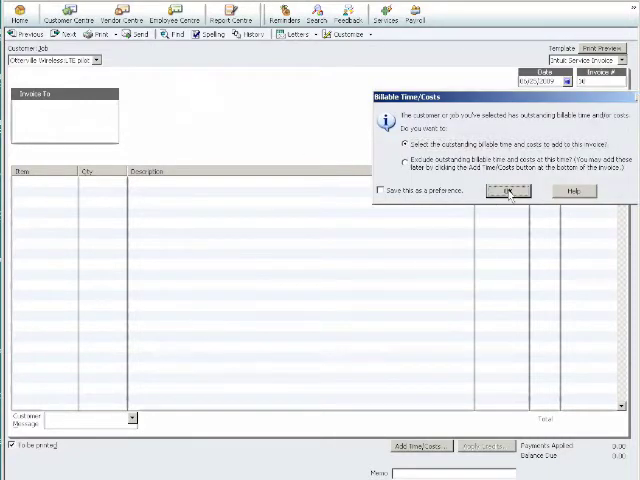
pyautogui.click(508, 192)
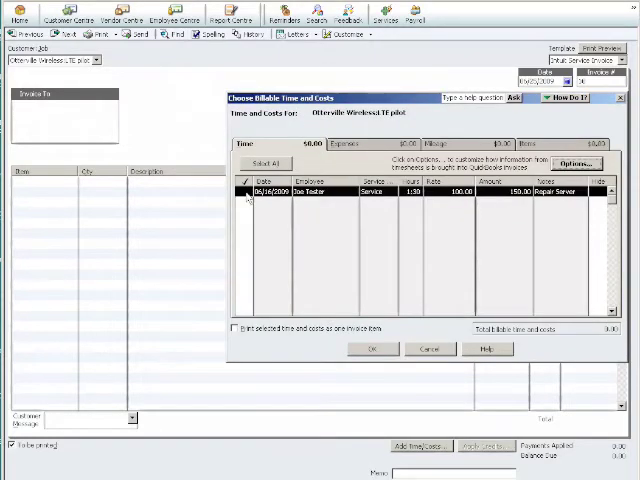
pyautogui.click(248, 192)
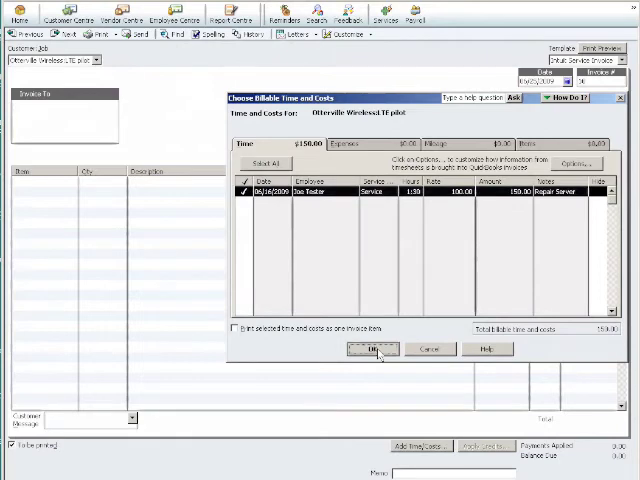
pyautogui.click(372, 348)
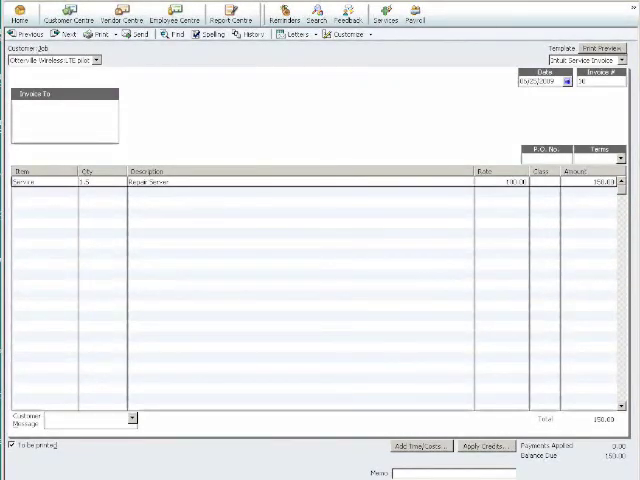
pyautogui.click(18, 12)
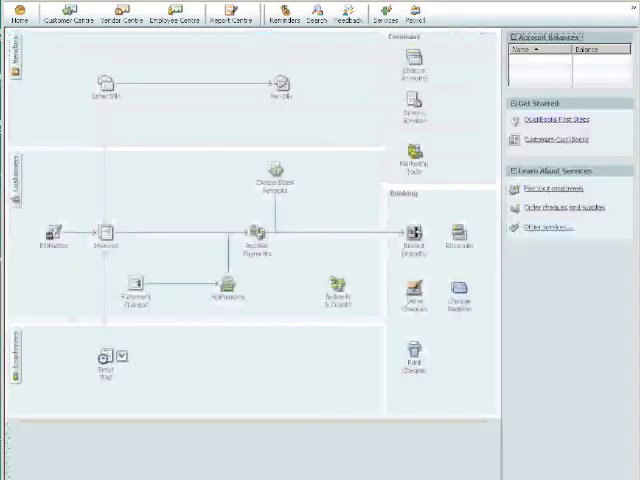